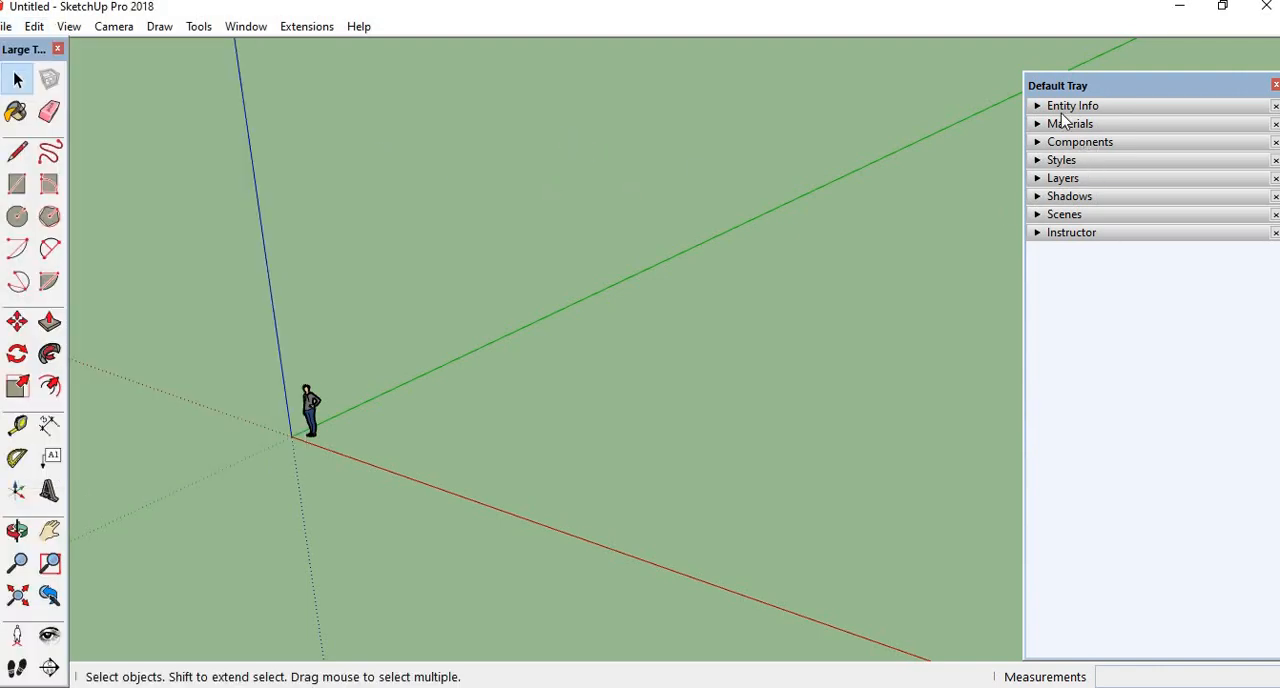
Step: Expand the Entity Info and Layers panels in the Default Tray, showing only Layer0
click(1072, 105)
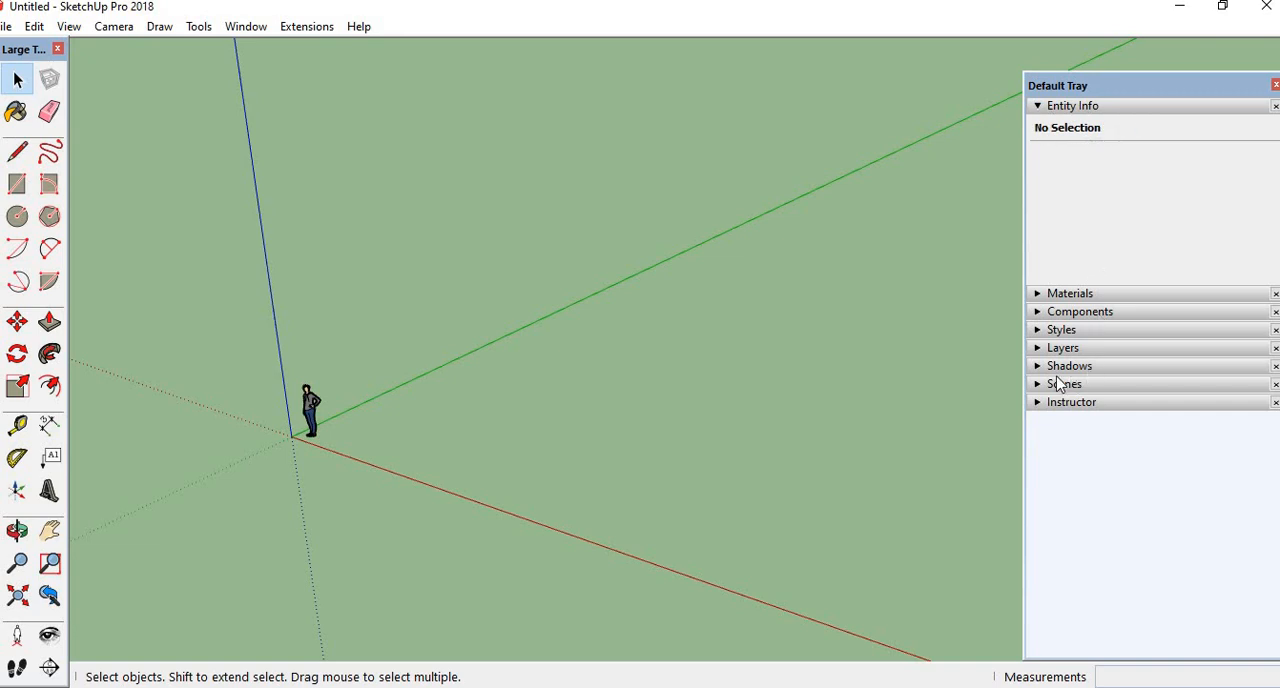
click(1063, 347)
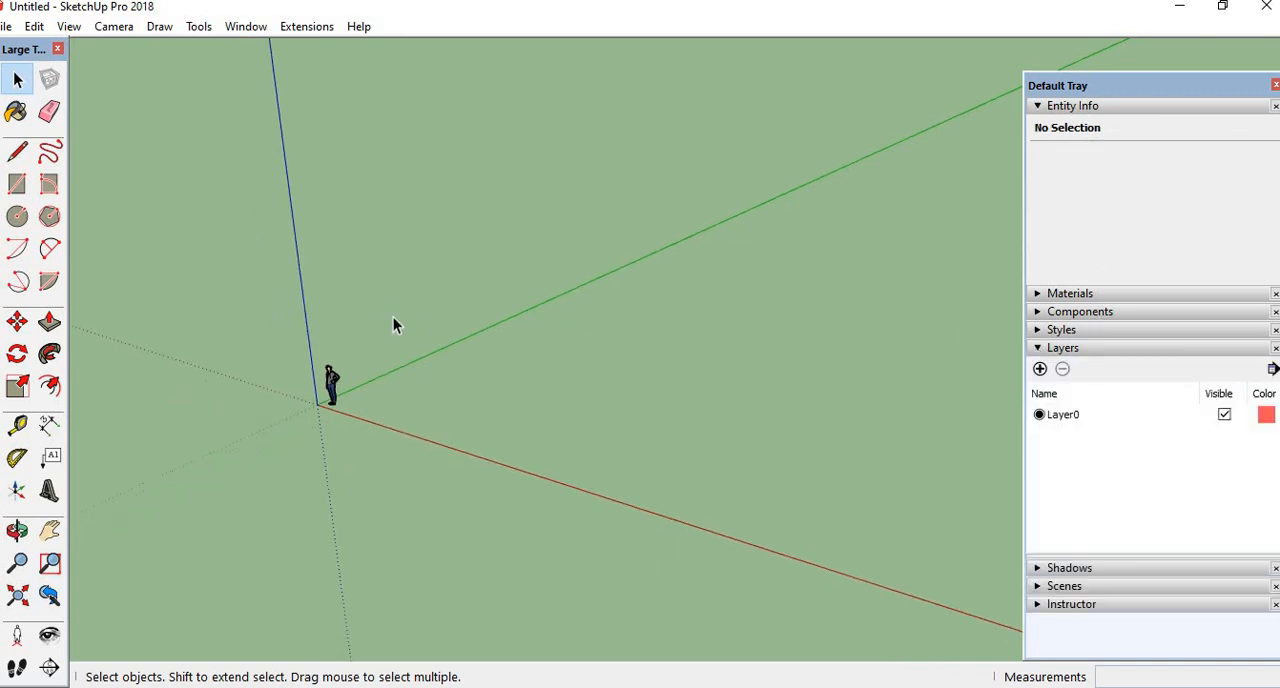
Step: Draw a rectangle, push/pull it into a box, and make the box a group on Layer0
click(16, 184)
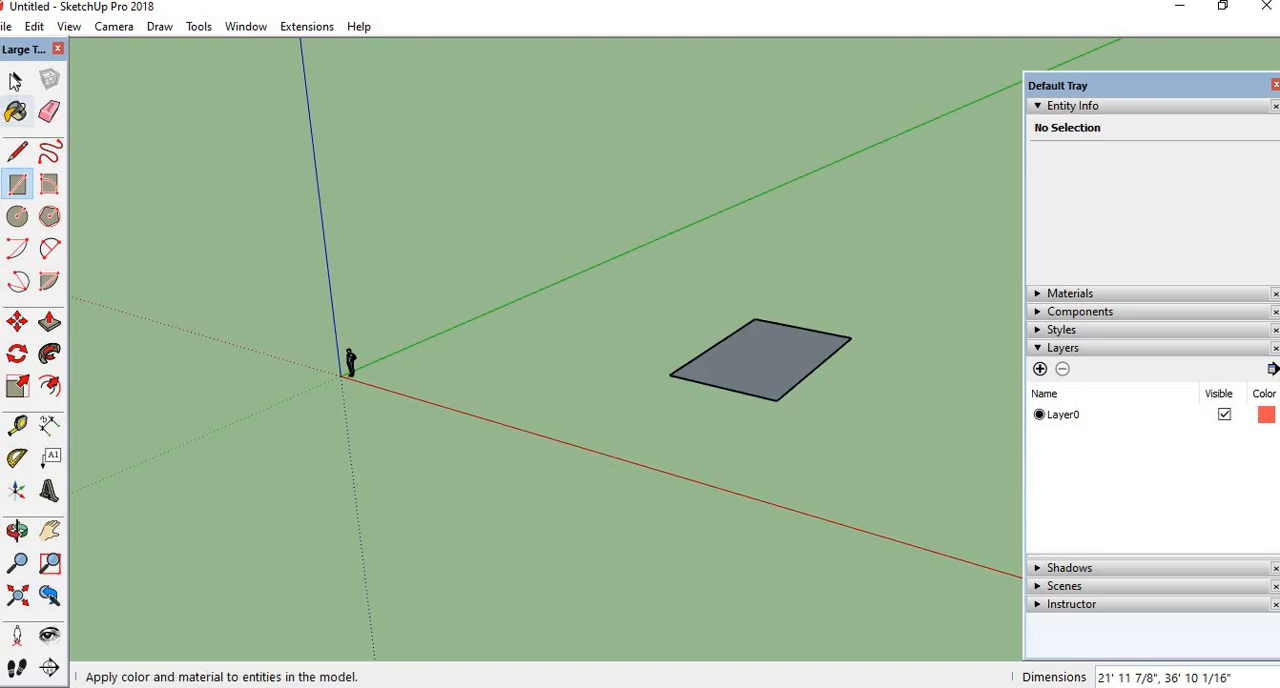
click(49, 321)
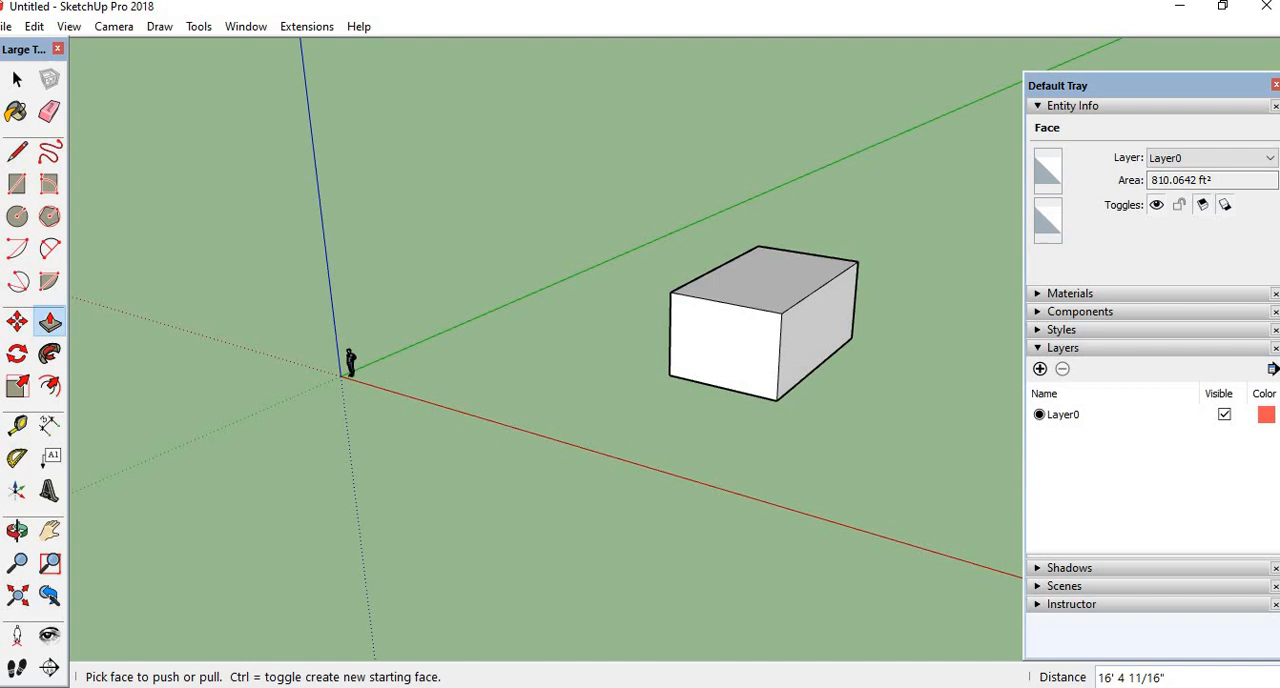
click(17, 79)
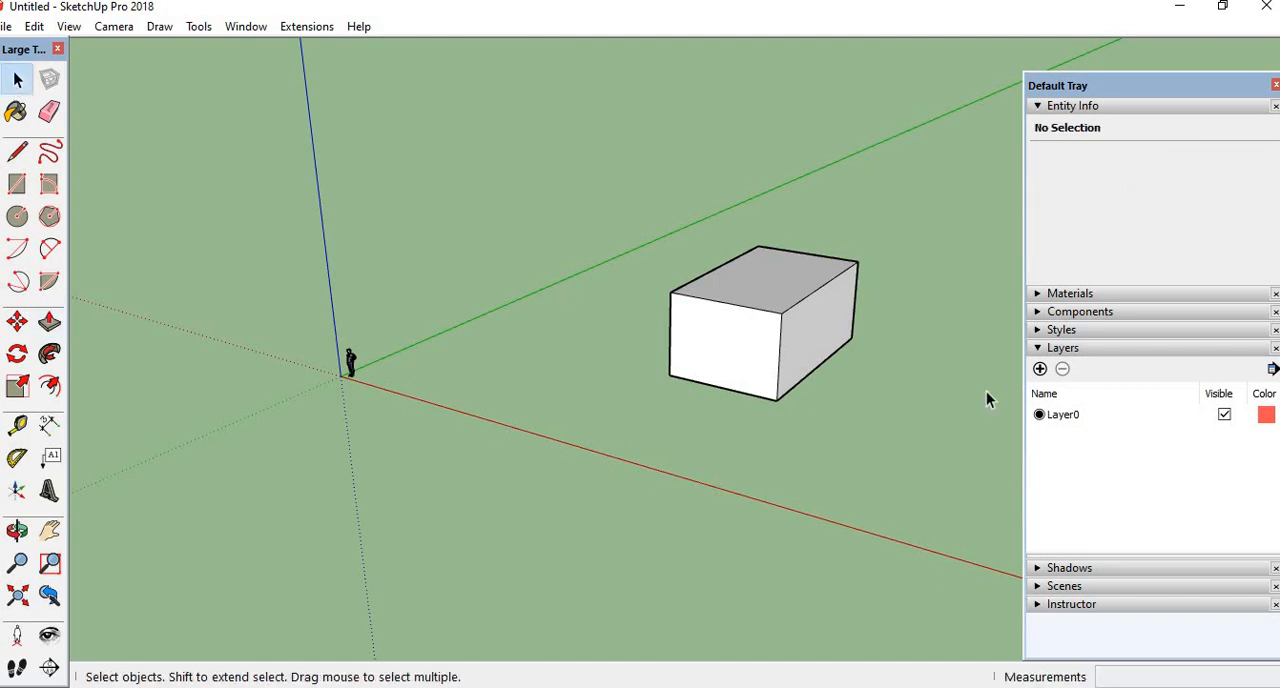
click(760, 320)
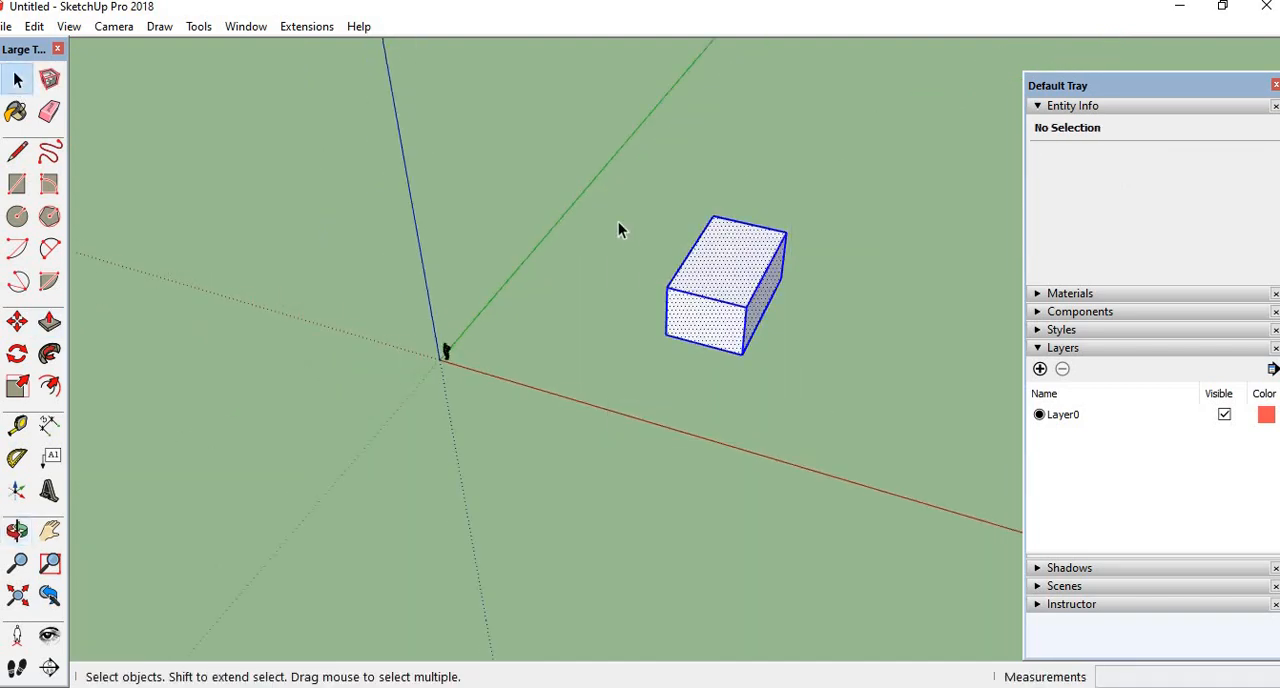
right_click(720, 280)
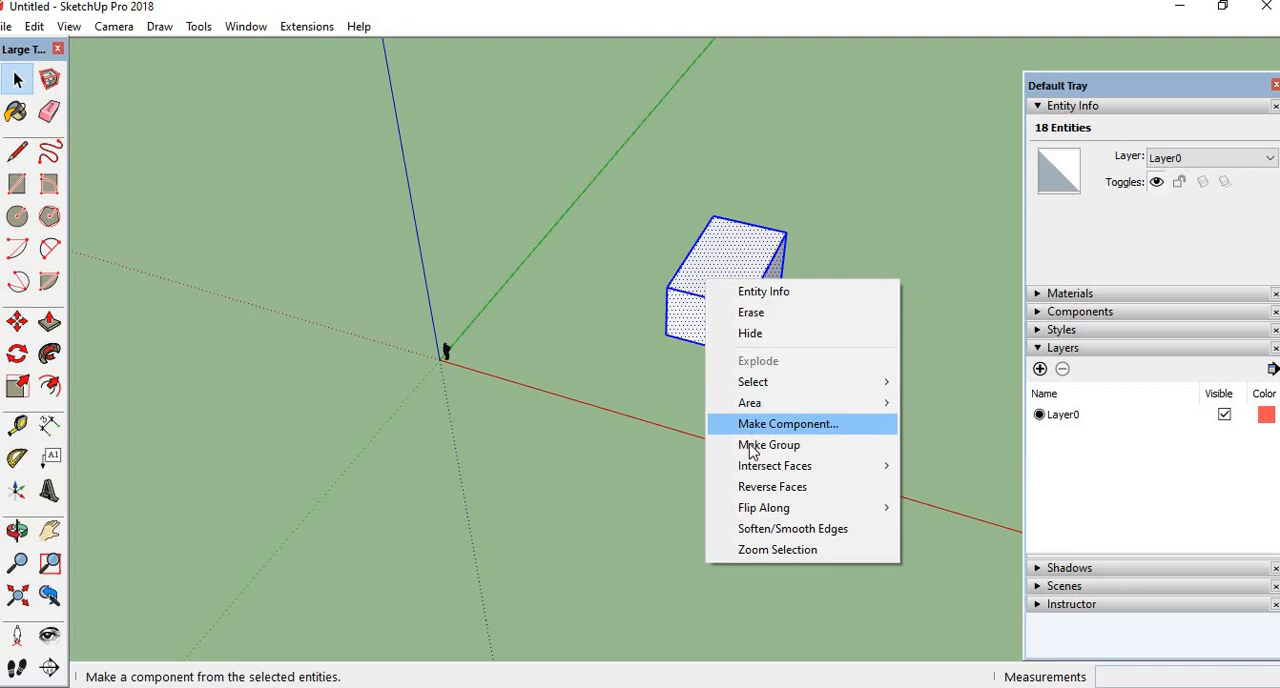
click(769, 444)
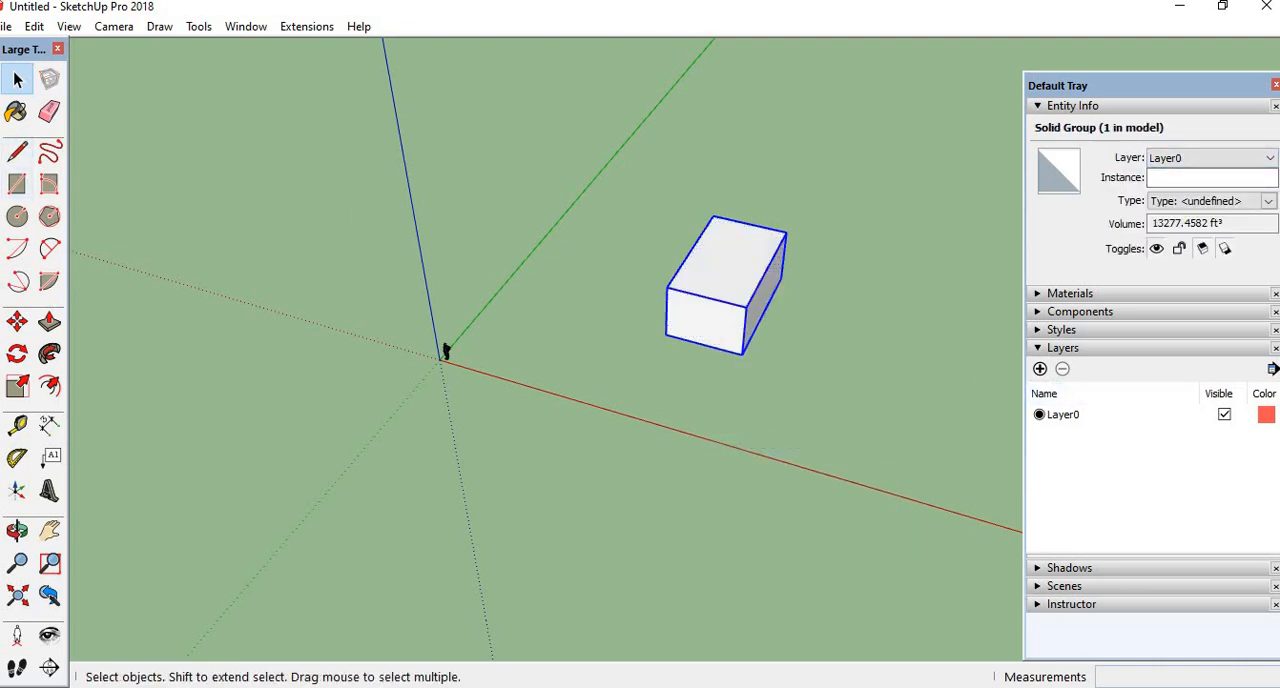
Step: Copy the box group upward, add Layer1, and assign the copy to Layer1
click(17, 321)
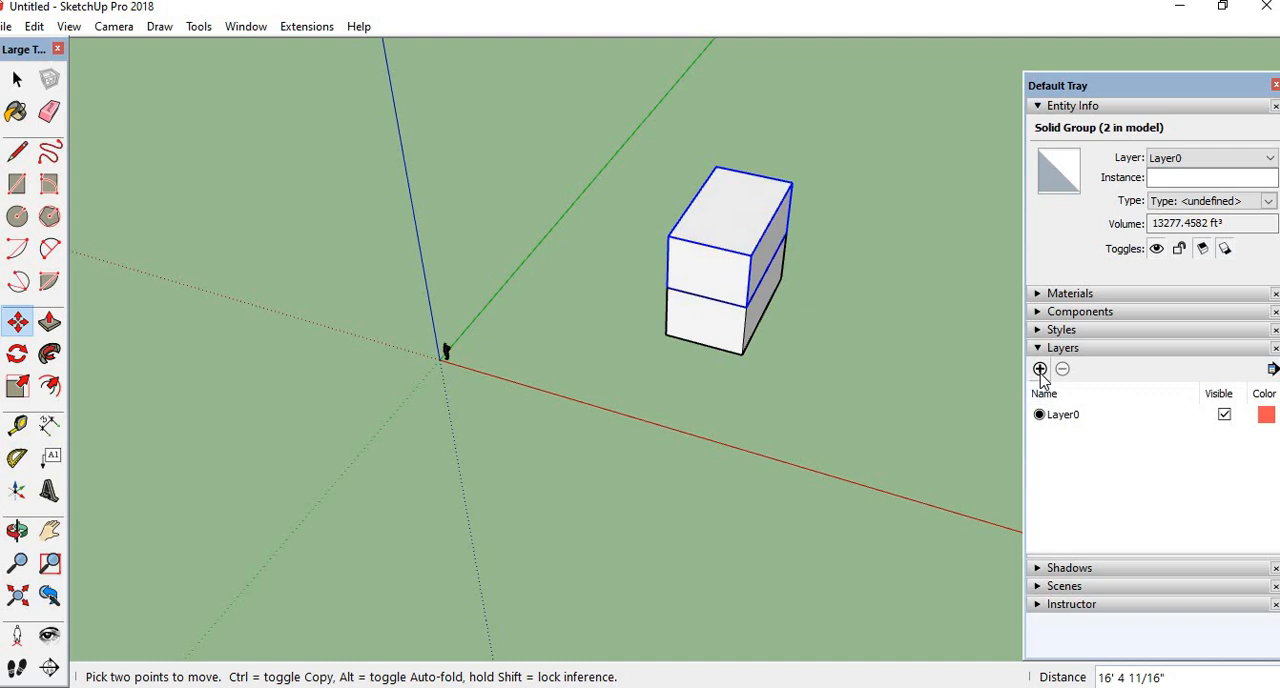
click(1039, 369)
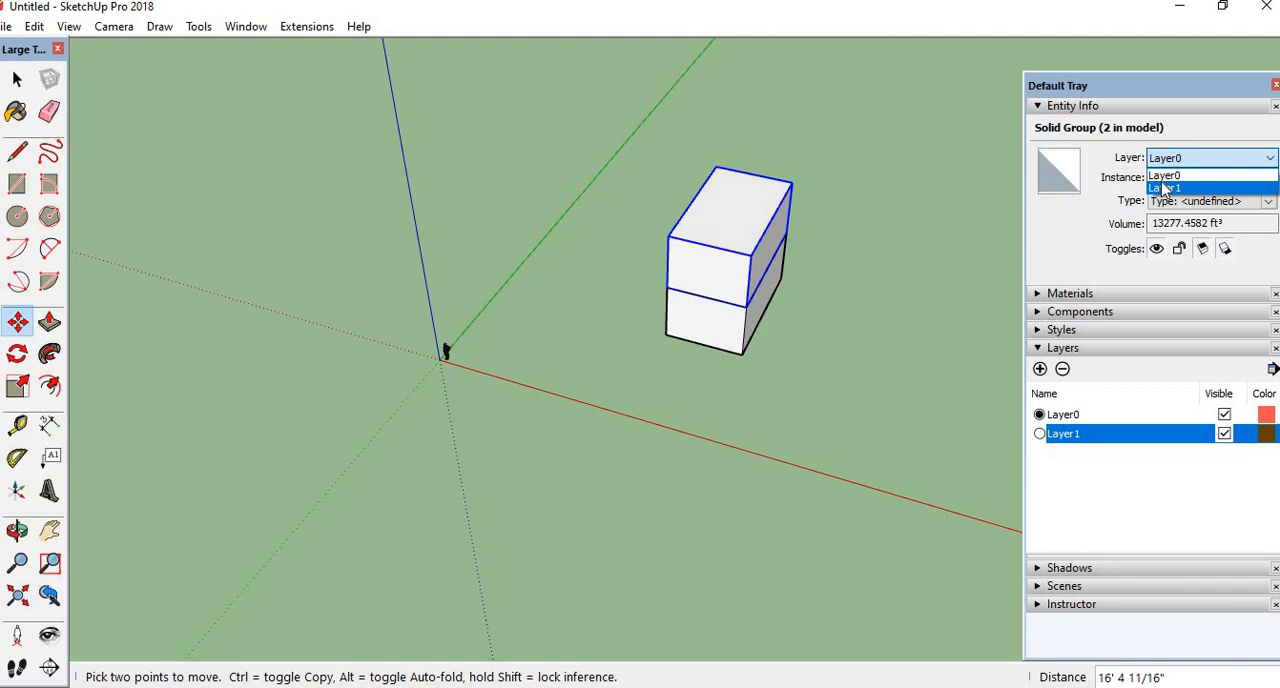
click(1165, 188)
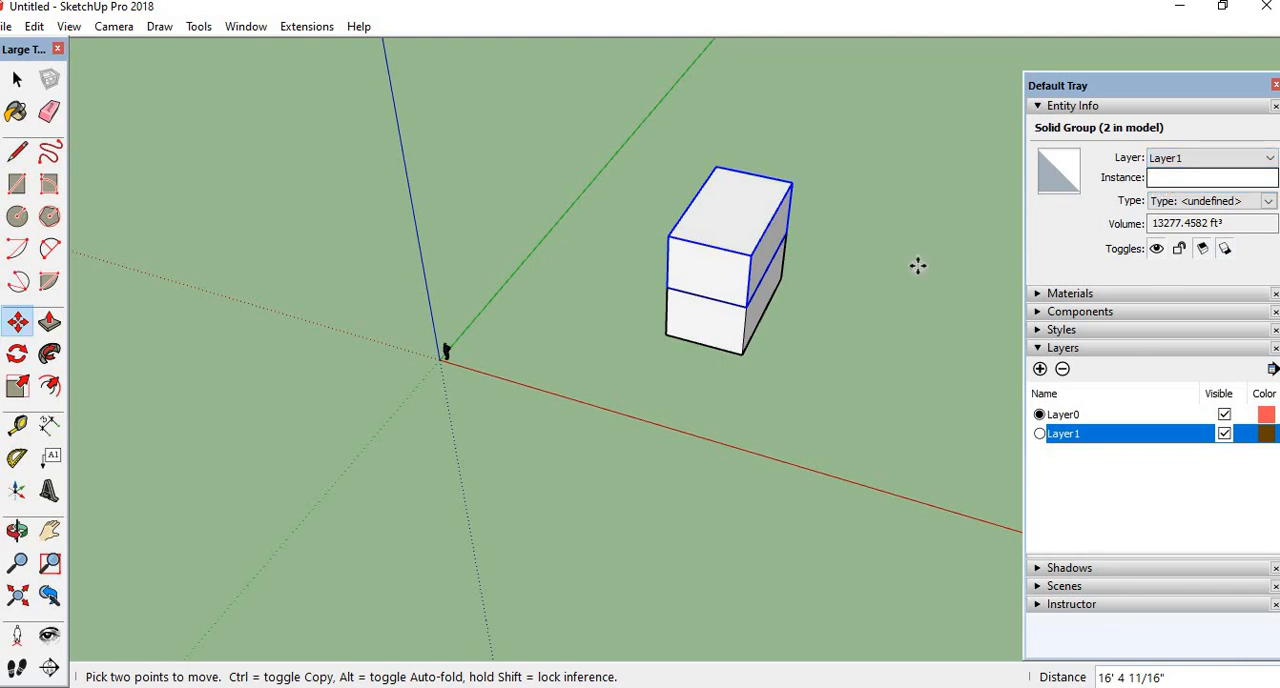
mouse_move(667, 293)
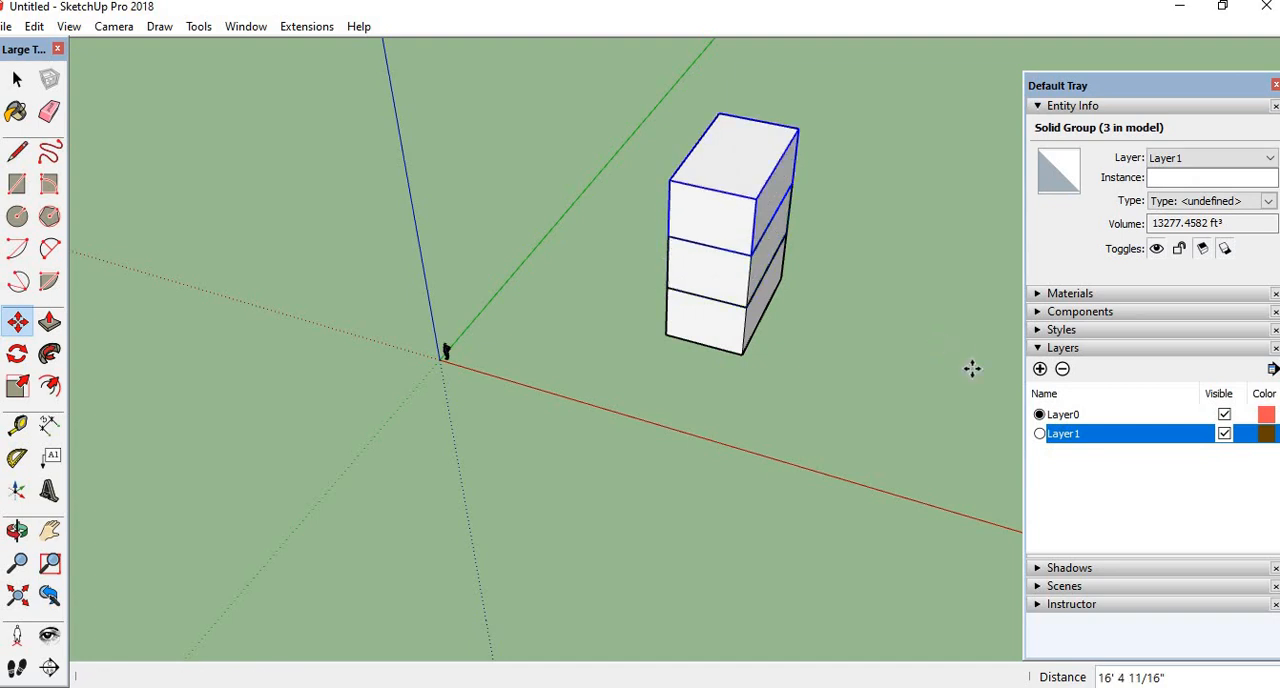
Step: Add Layer2 and set the top box group's layer to Layer2 in Entity Info
click(1038, 368)
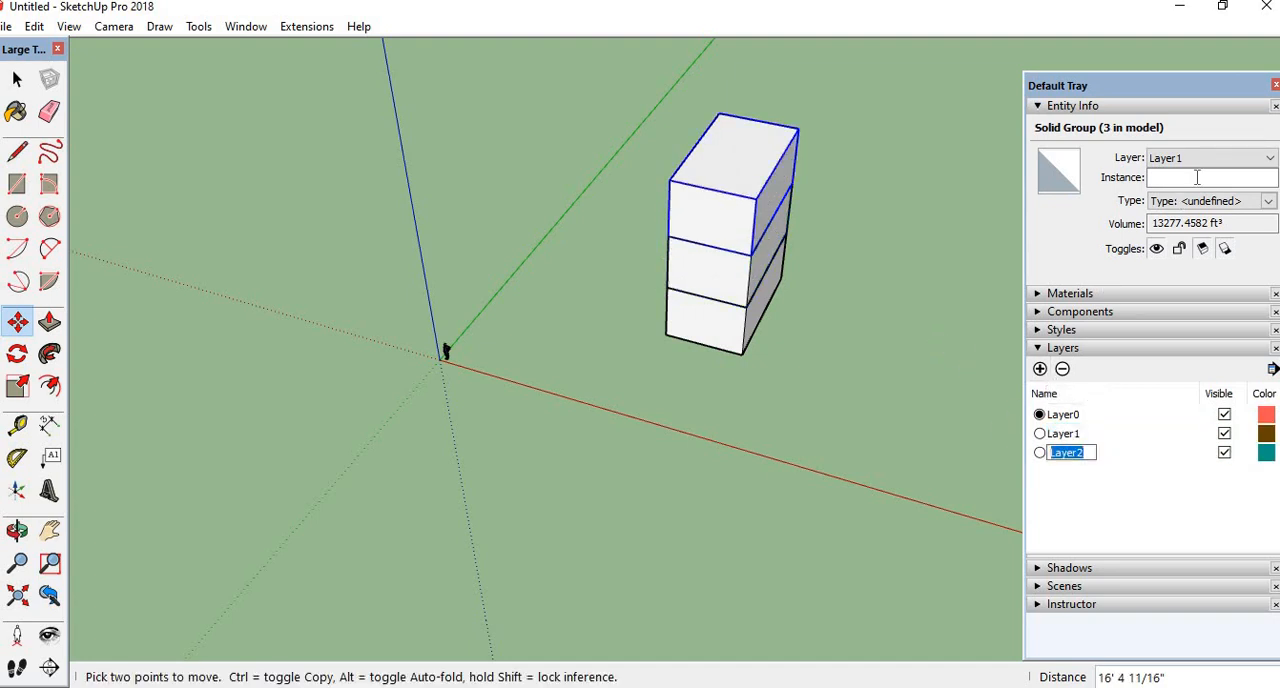
click(1270, 157)
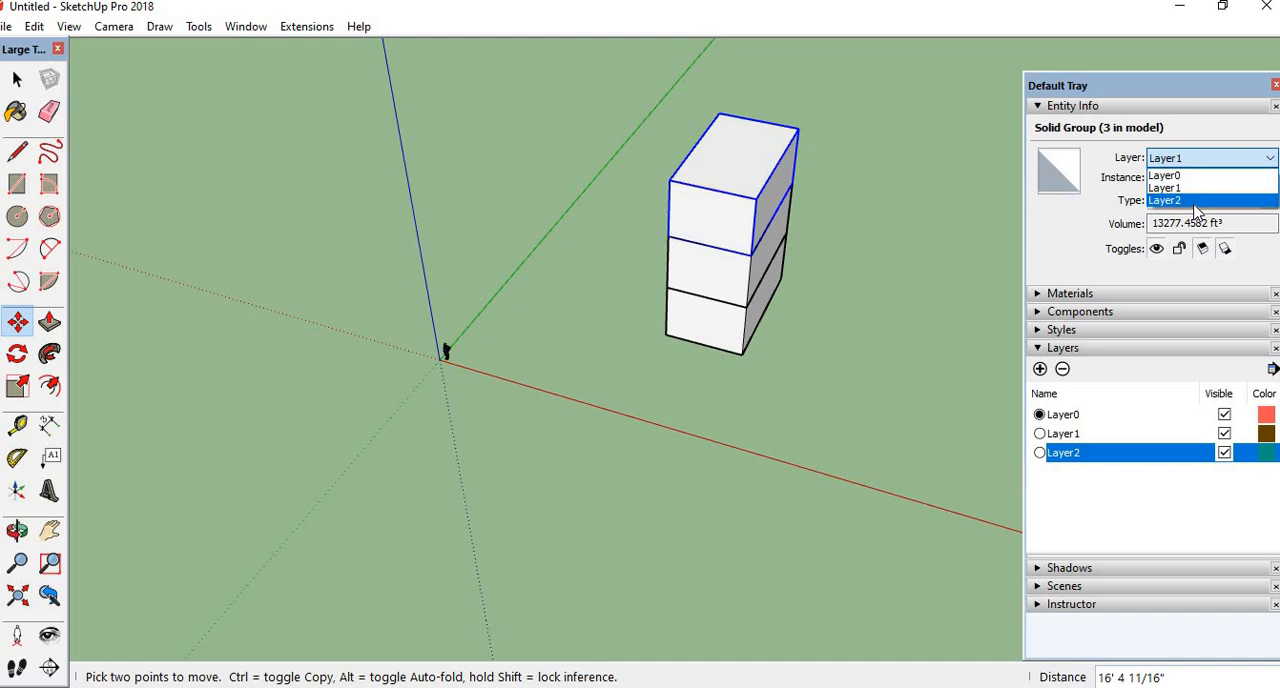
click(1165, 200)
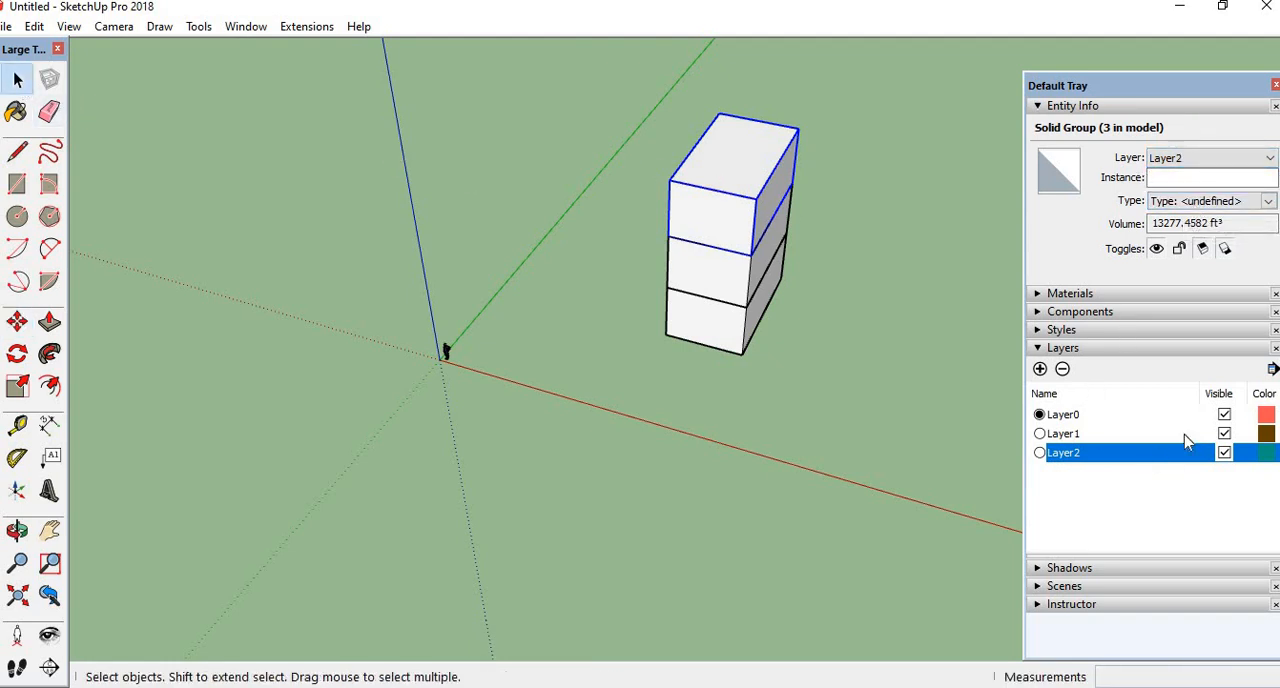
mouse_move(1072, 408)
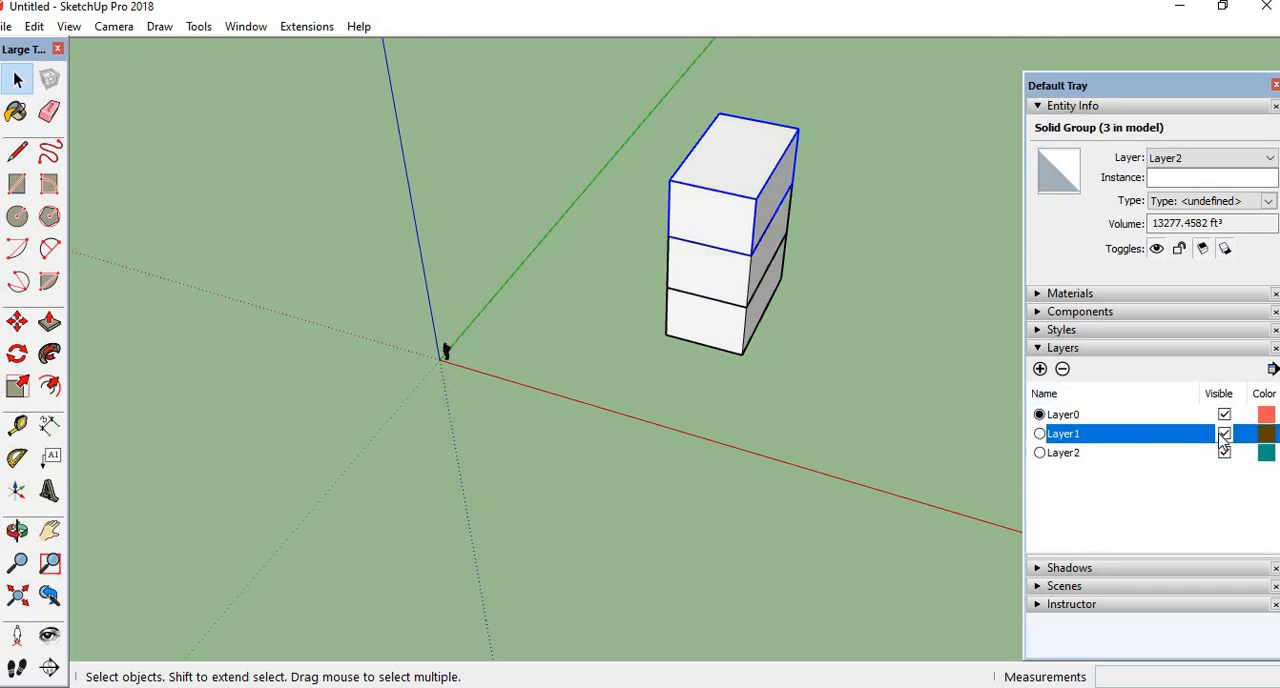
click(1224, 433)
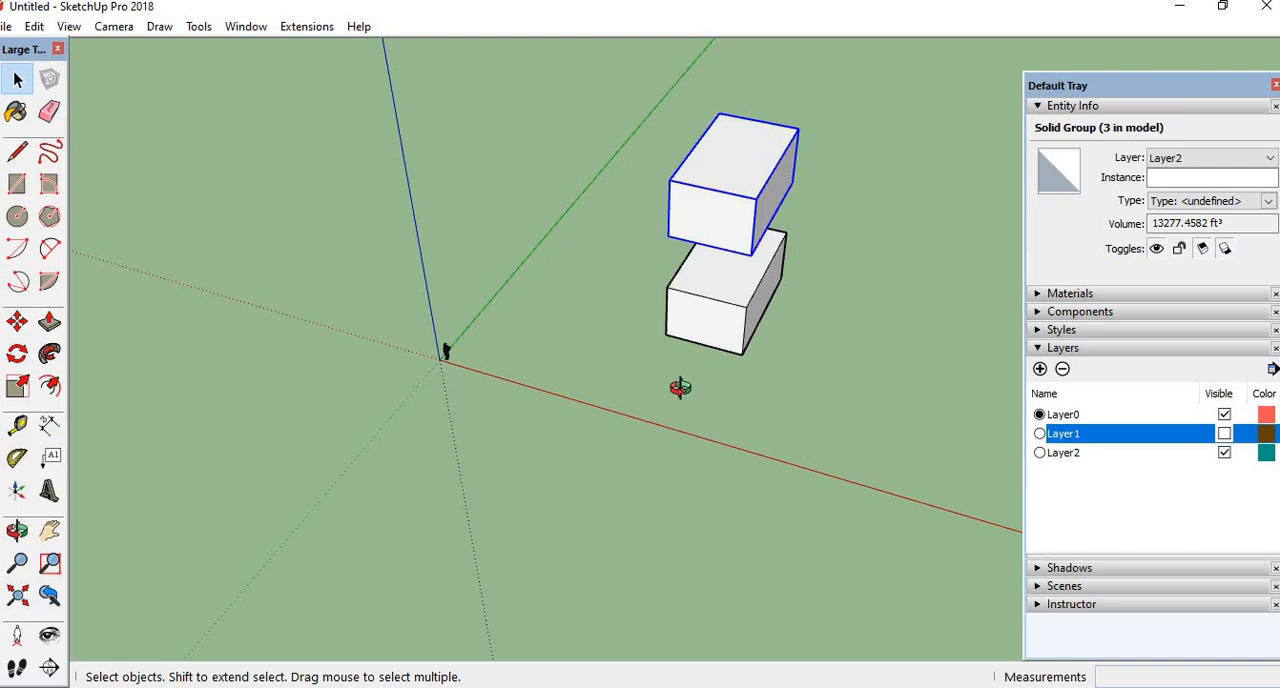
click(1224, 433)
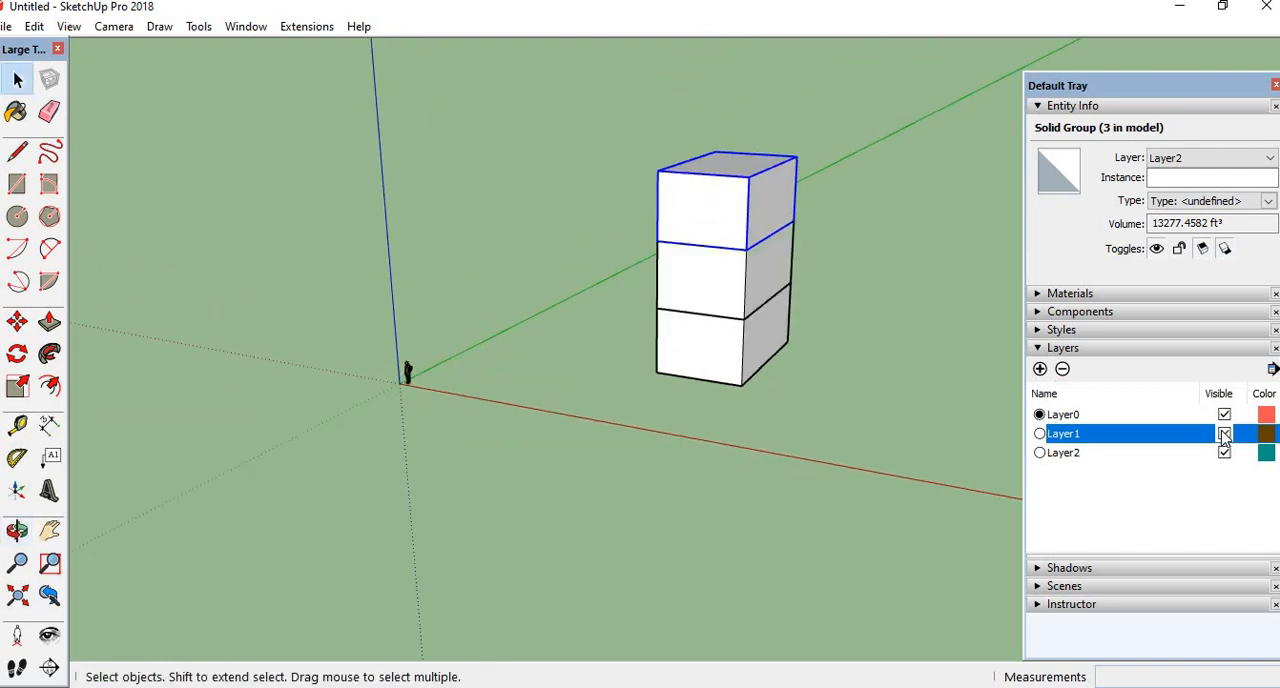
click(1224, 433)
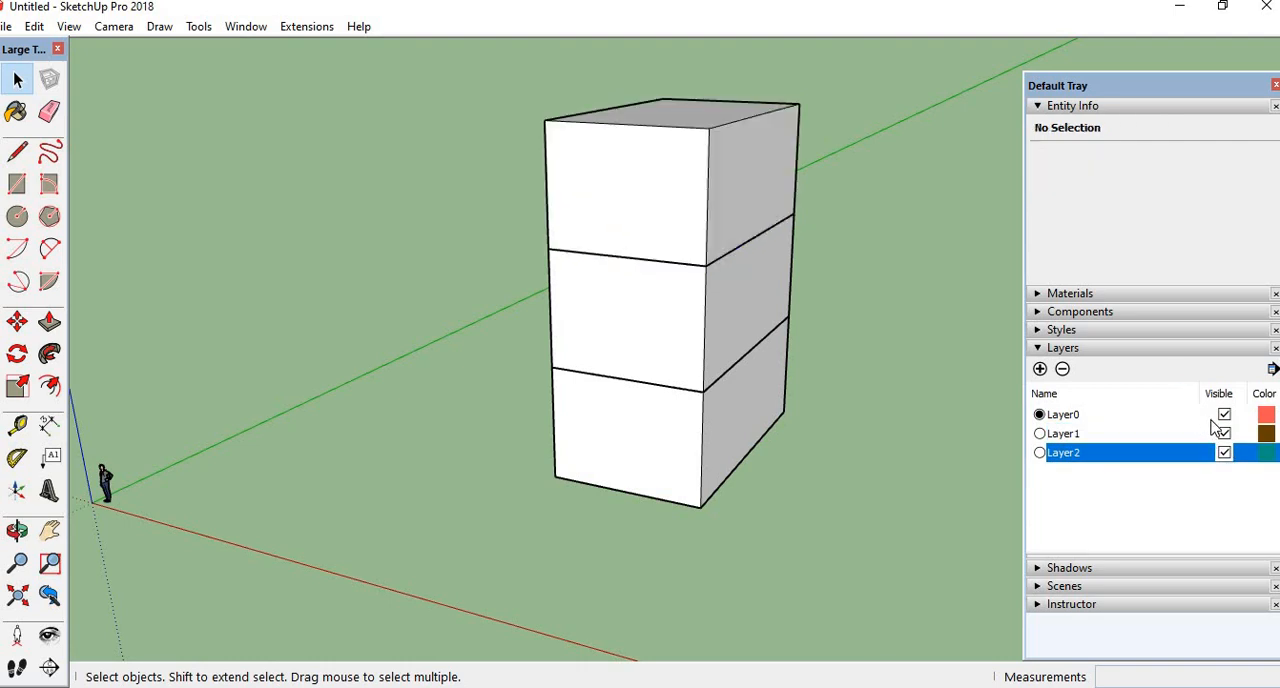
click(1224, 433)
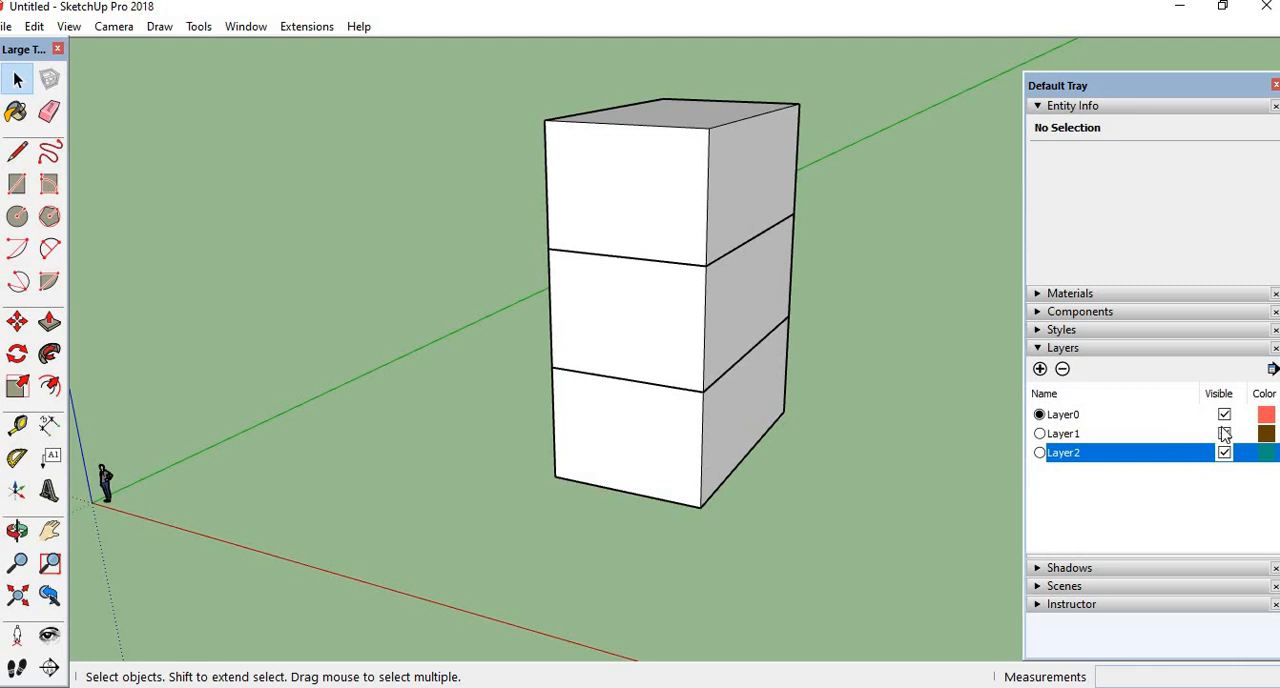
click(1224, 452)
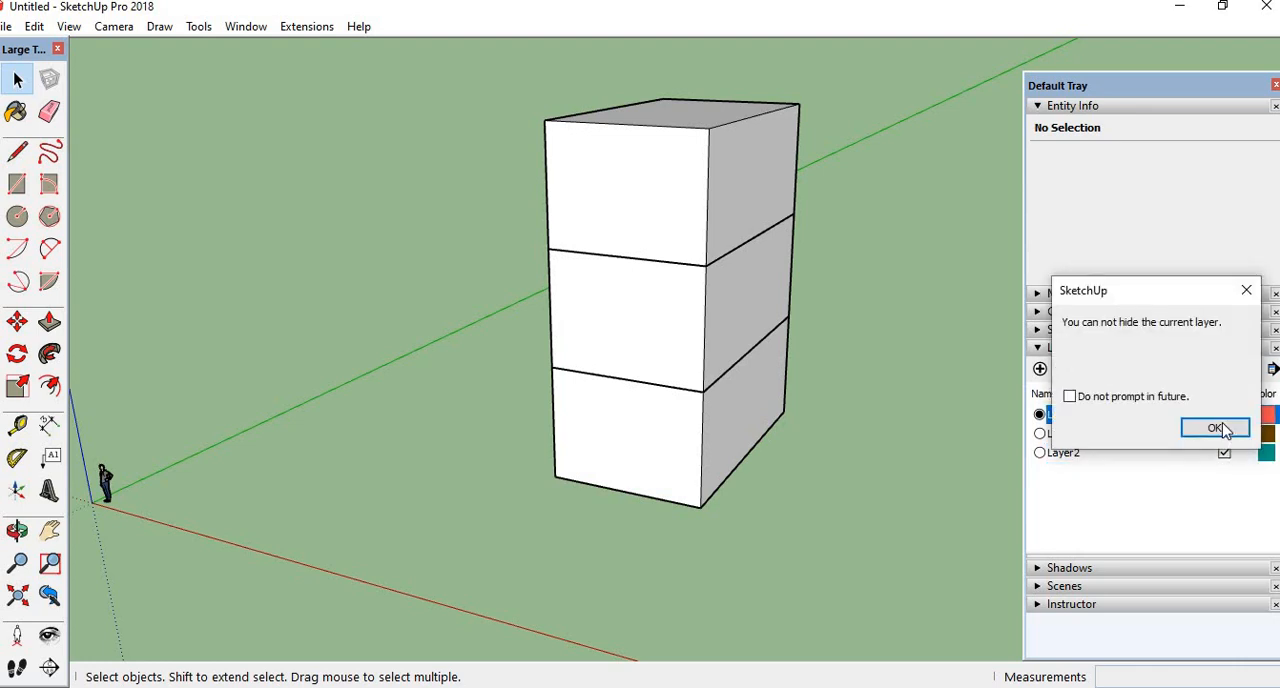
click(1214, 428)
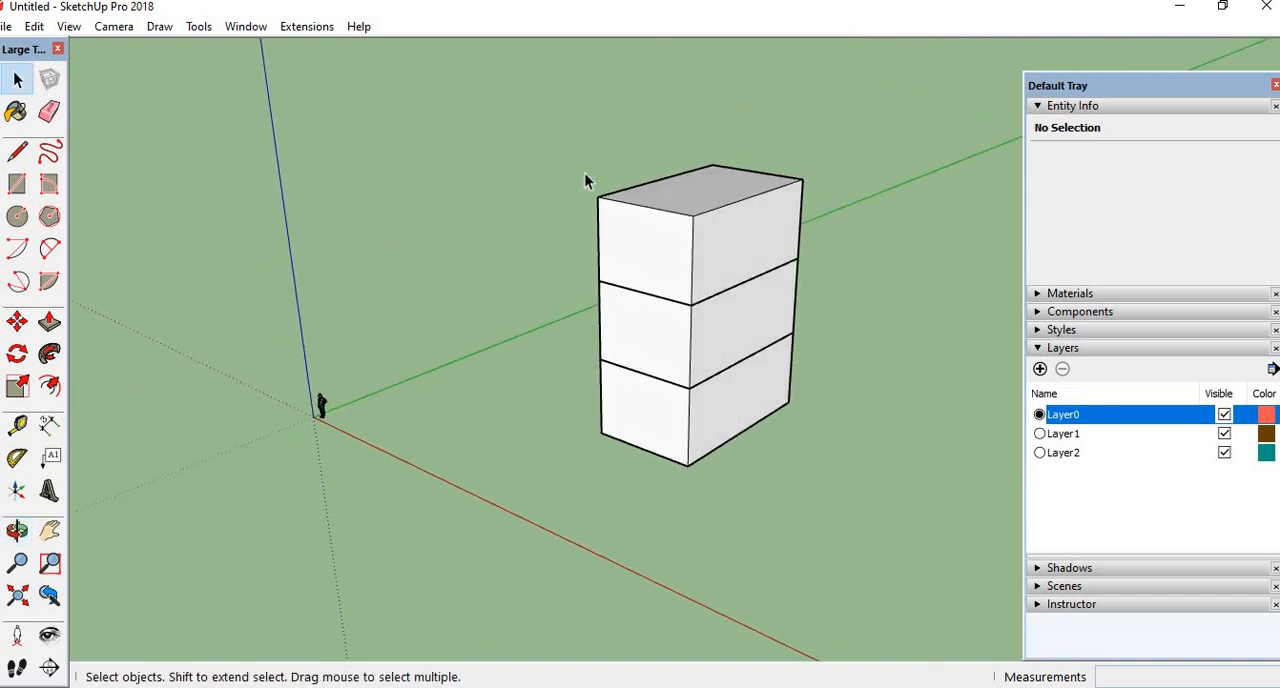
mouse_move(485, 437)
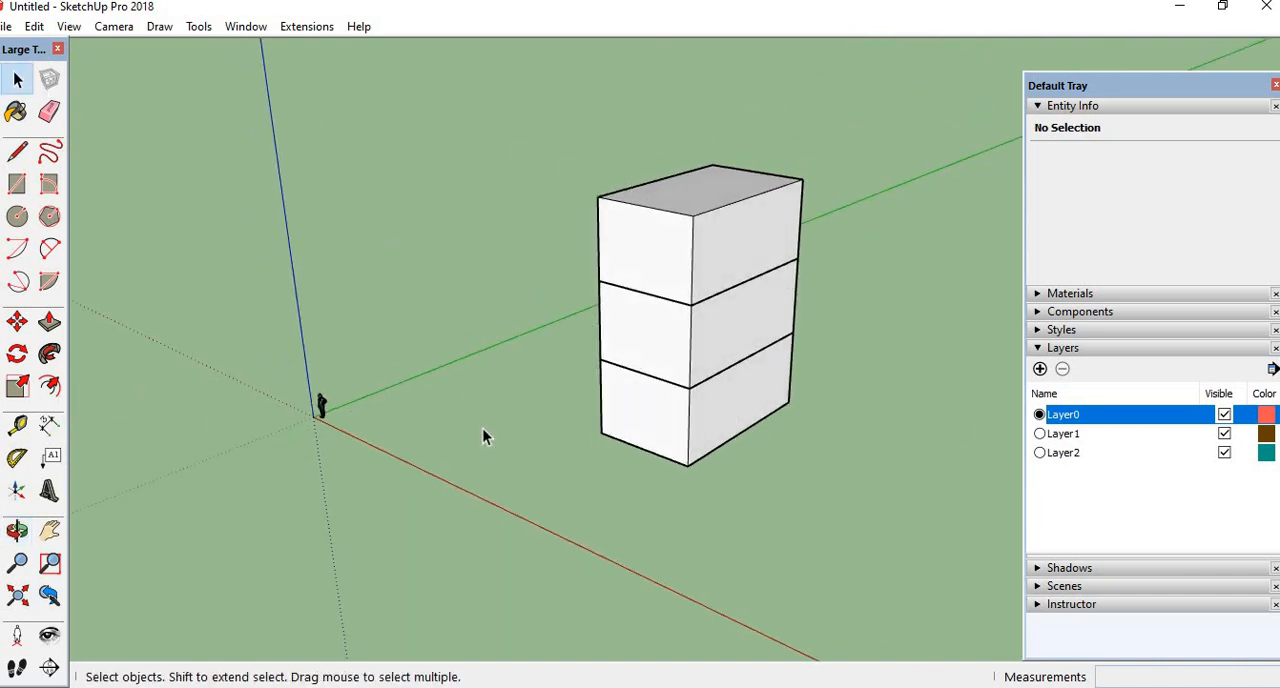